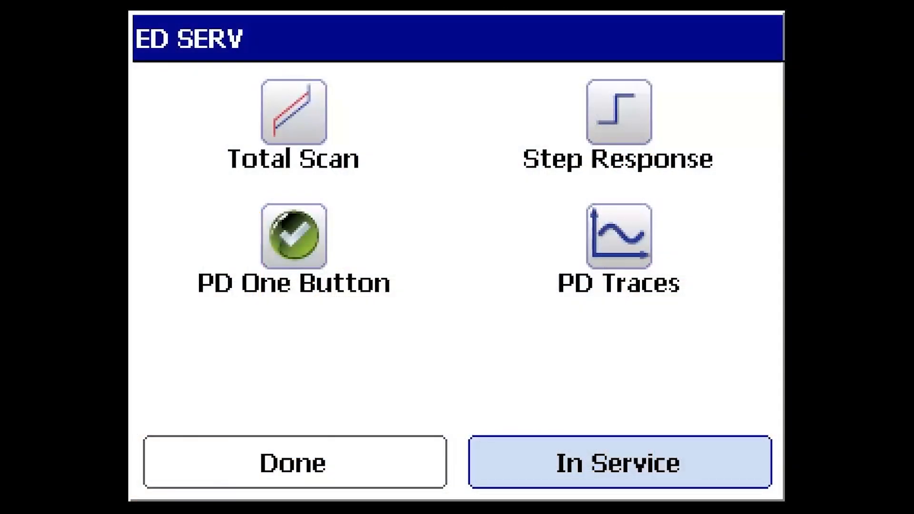
Open the Step Response group listing Stroking Time, 25% Step Study, Large Step Study and Performance Step Test
{"action": "left_click", "coordinate": [619, 123]}
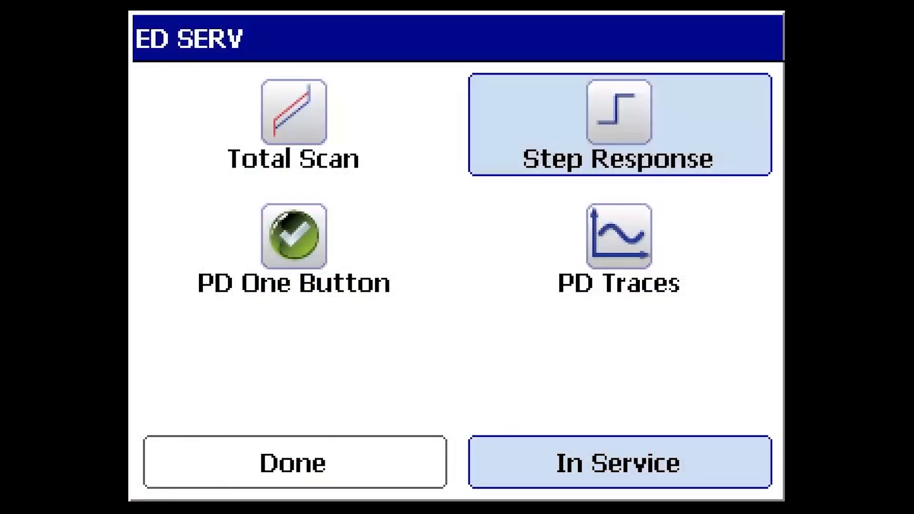
{"action": "left_click", "coordinate": [620, 123]}
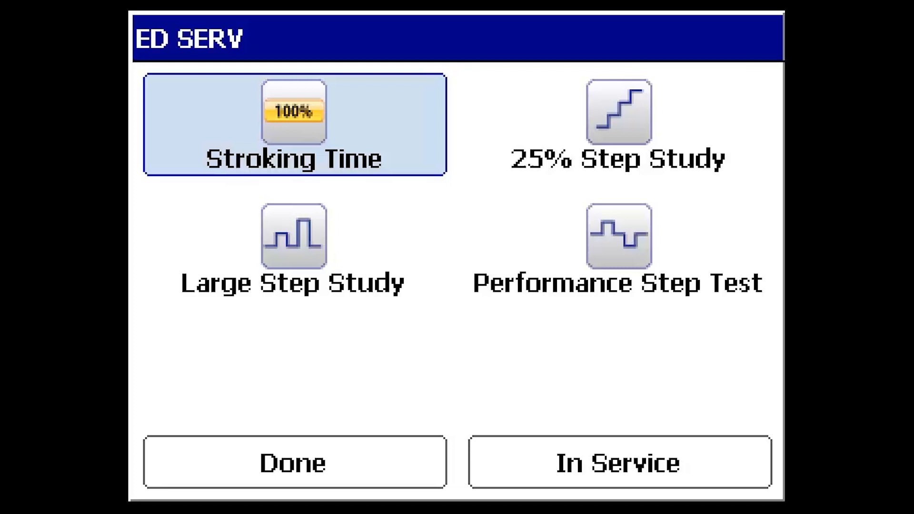
Set the ED SERV valve's instrument mode to Out of Service and apply it
{"action": "left_click", "coordinate": [618, 463]}
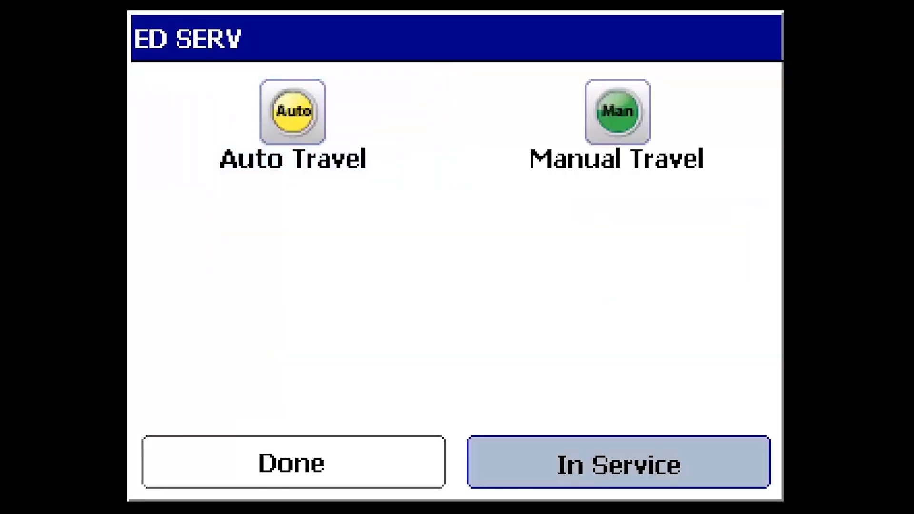
{"action": "left_click", "coordinate": [619, 463]}
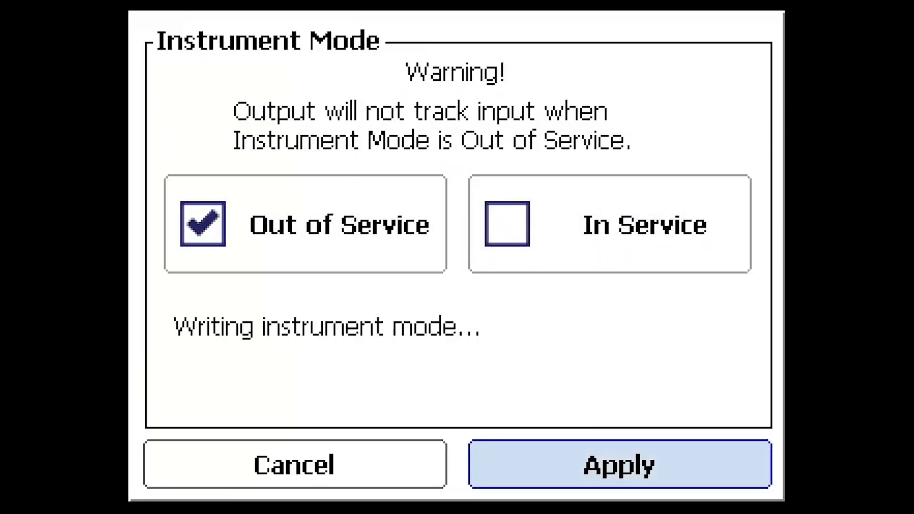
{"action": "left_click", "coordinate": [620, 464]}
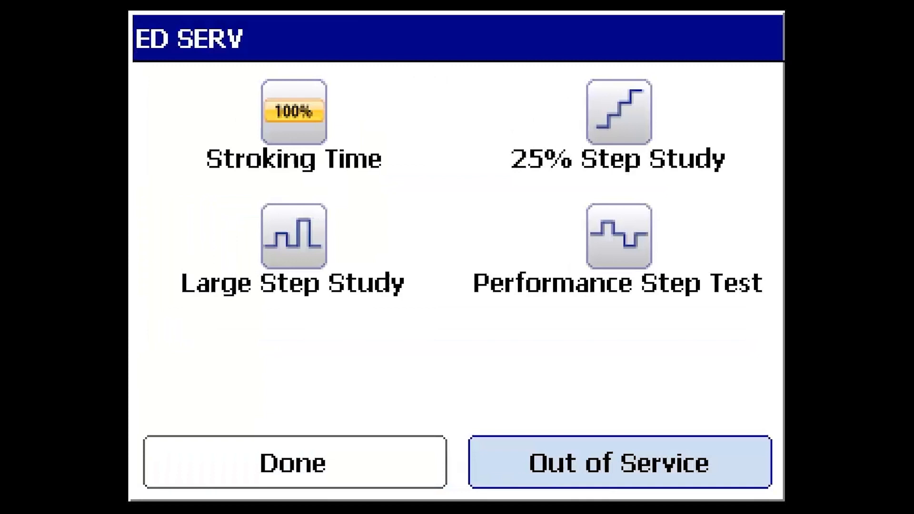
Launch the Stroking Time diagnostic from the step response list, acknowledging the warning
{"action": "left_click", "coordinate": [294, 123]}
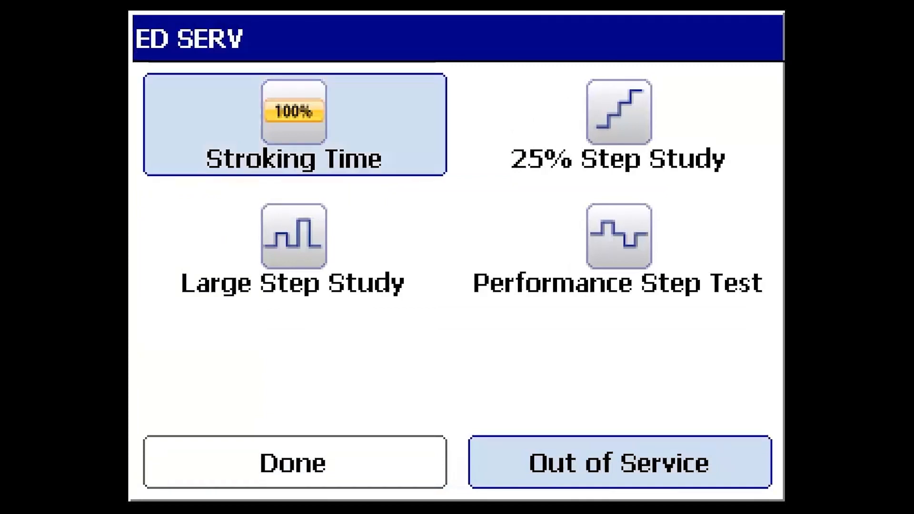
{"action": "left_click", "coordinate": [620, 463]}
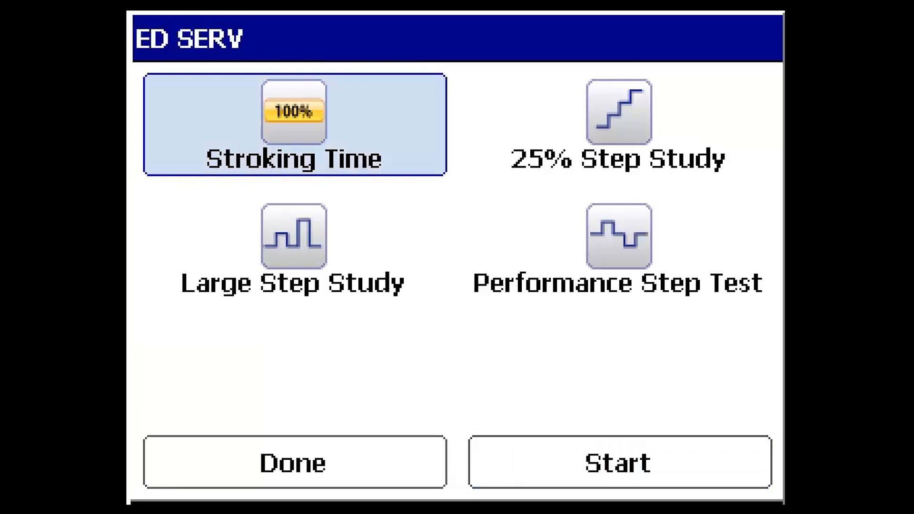
{"action": "left_click", "coordinate": [619, 462]}
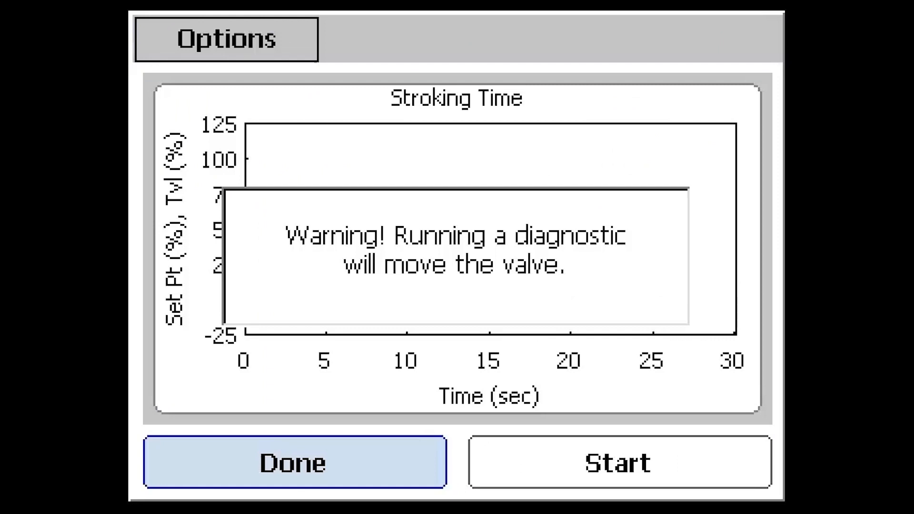
Review Configure Test under Options, keeping the Step Hold Time at 10 sec
{"action": "left_click", "coordinate": [225, 38]}
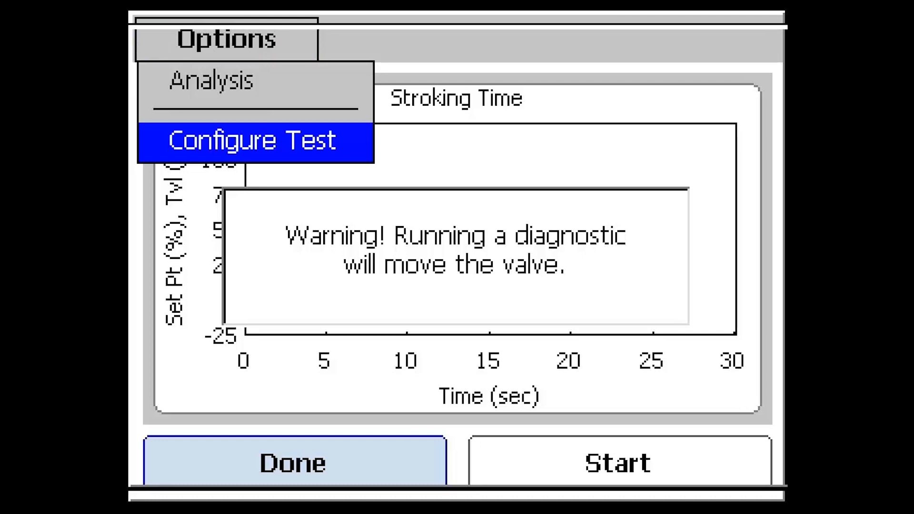
{"action": "left_click", "coordinate": [253, 141]}
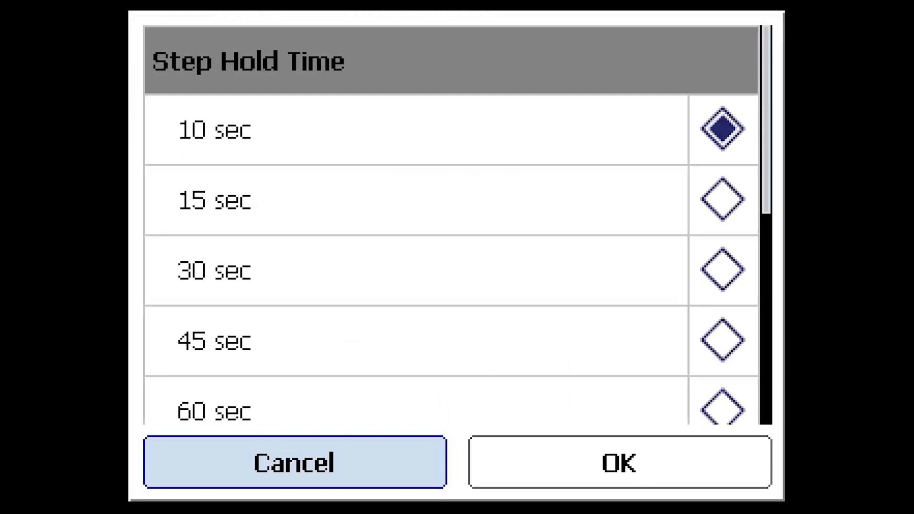
{"action": "left_click", "coordinate": [620, 462]}
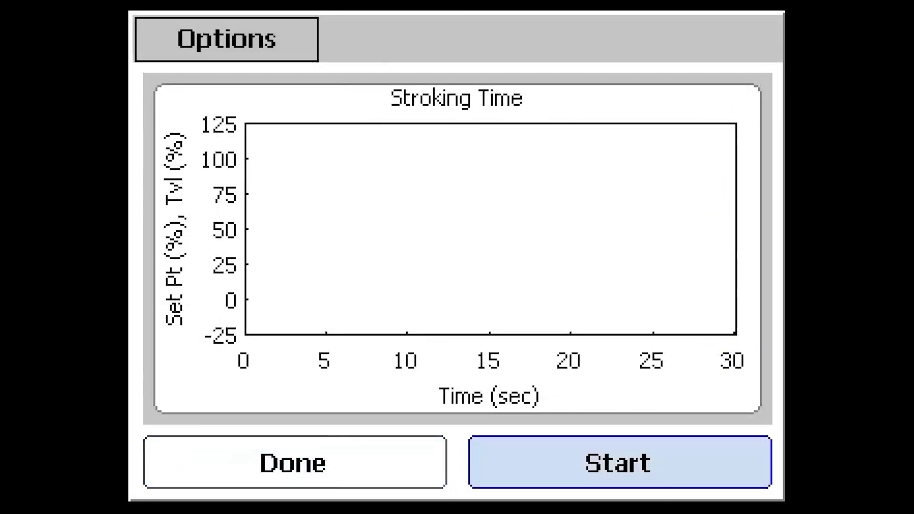
Run the Stroking Time test until it plots set point and travel stepping 0→100→0% and shows Completed
{"action": "left_click", "coordinate": [620, 463]}
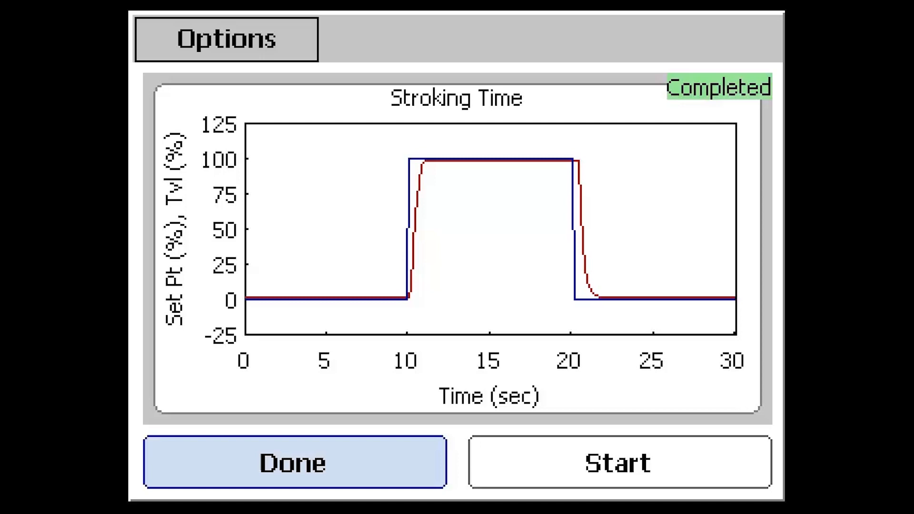
Dismiss the Options menu and finish the Stroking Time results, returning to the step response diagnostics
{"action": "left_click", "coordinate": [225, 38]}
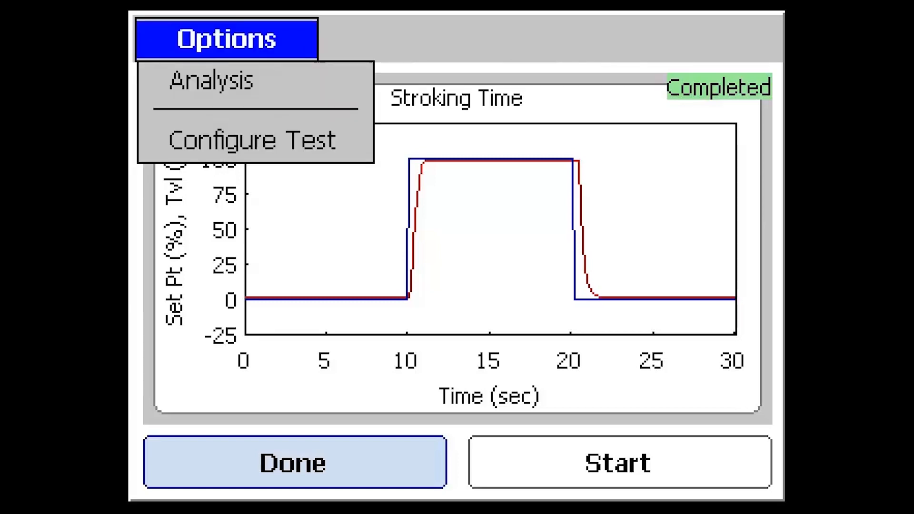
{"action": "left_click", "coordinate": [211, 80]}
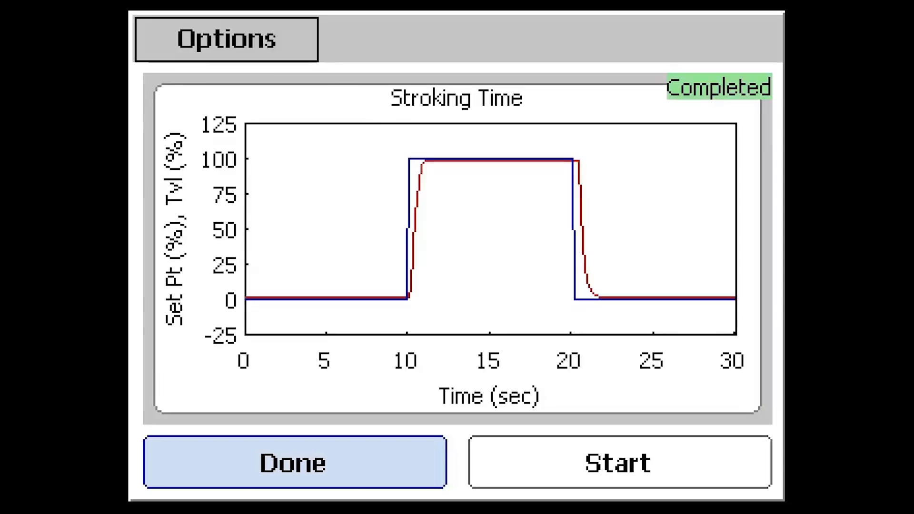
{"action": "left_click", "coordinate": [295, 462]}
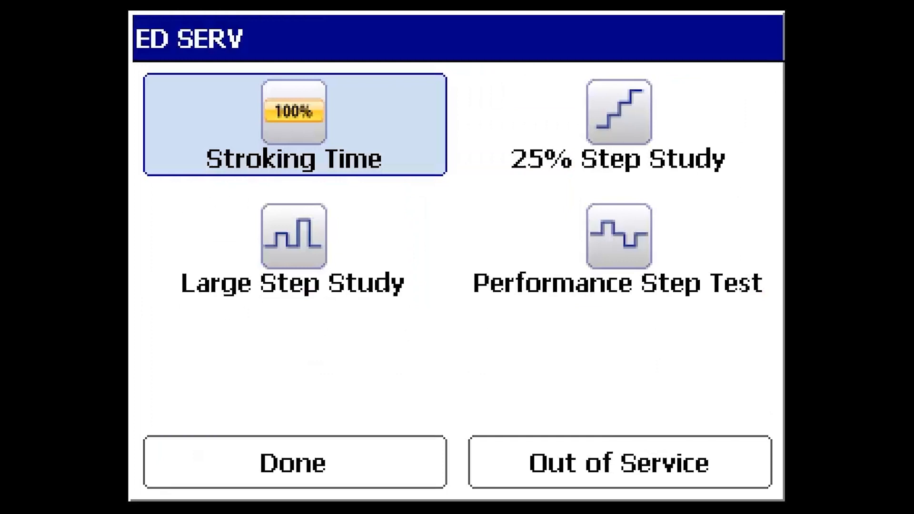